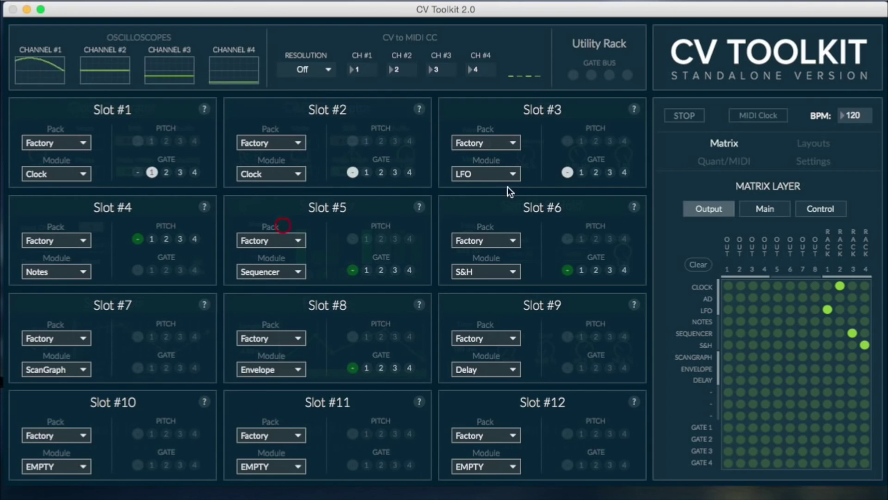
Step: List the Factory modules available for Slot #2 and choose a different module
{"action": "left_click", "coordinate": [271, 174]}
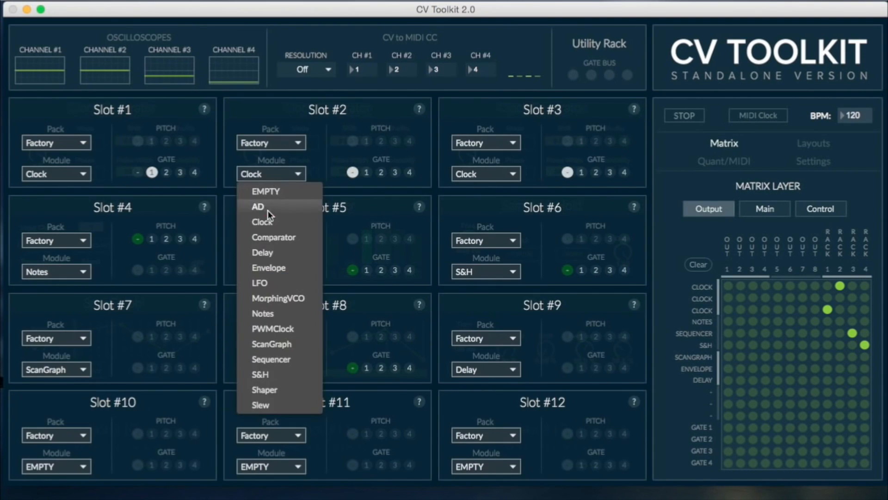
{"action": "left_click", "coordinate": [259, 206]}
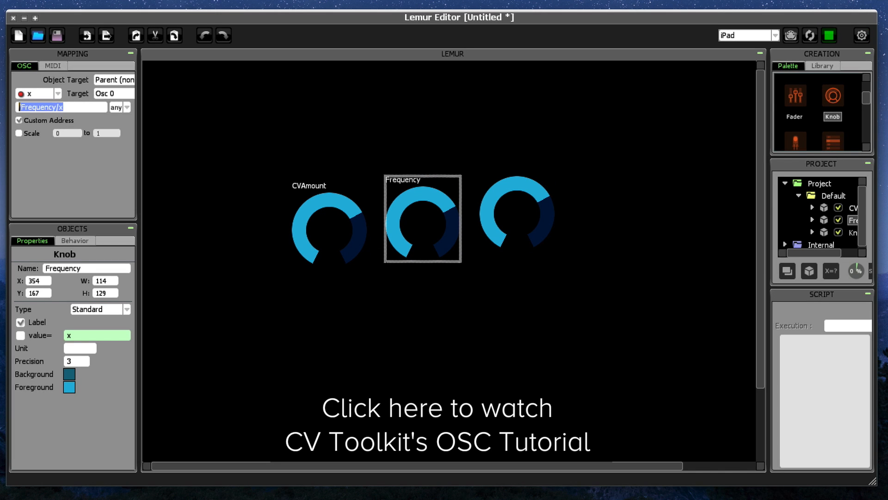
Step: Check the Gain knob's /1/Gain OSC address, then find the iPad at 192.168.0.14
{"action": "left_click", "coordinate": [516, 226]}
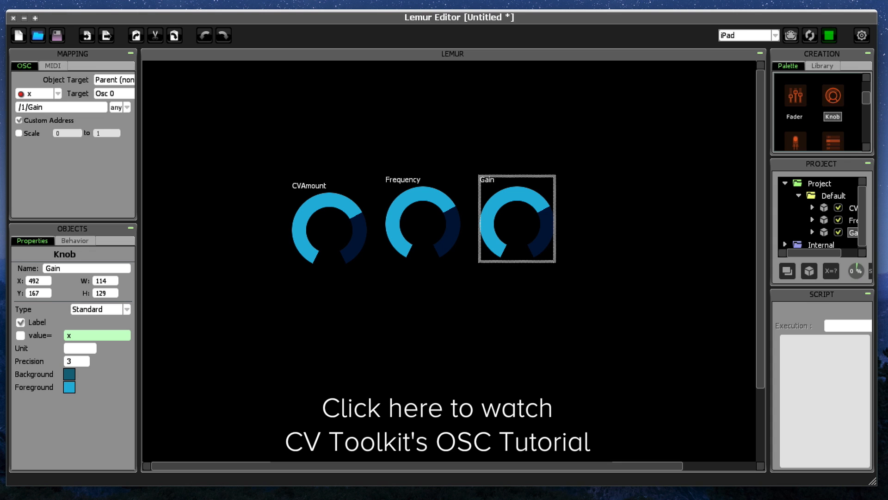
{"action": "left_click", "coordinate": [829, 35]}
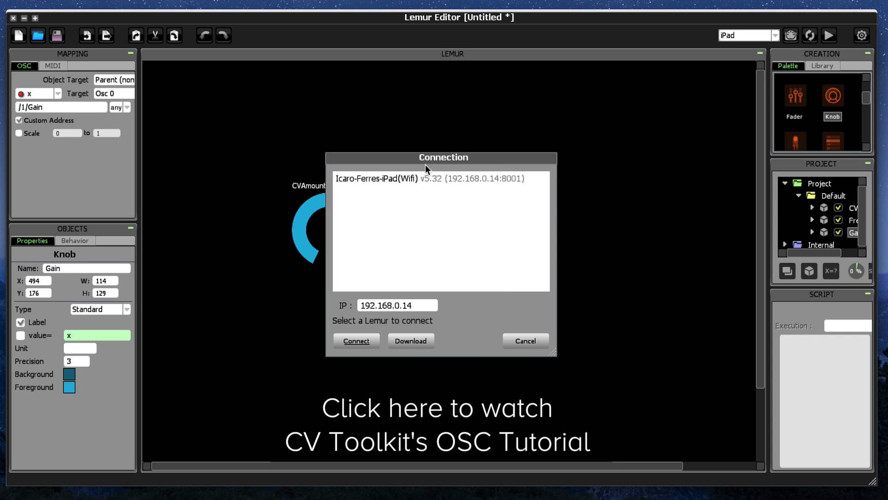